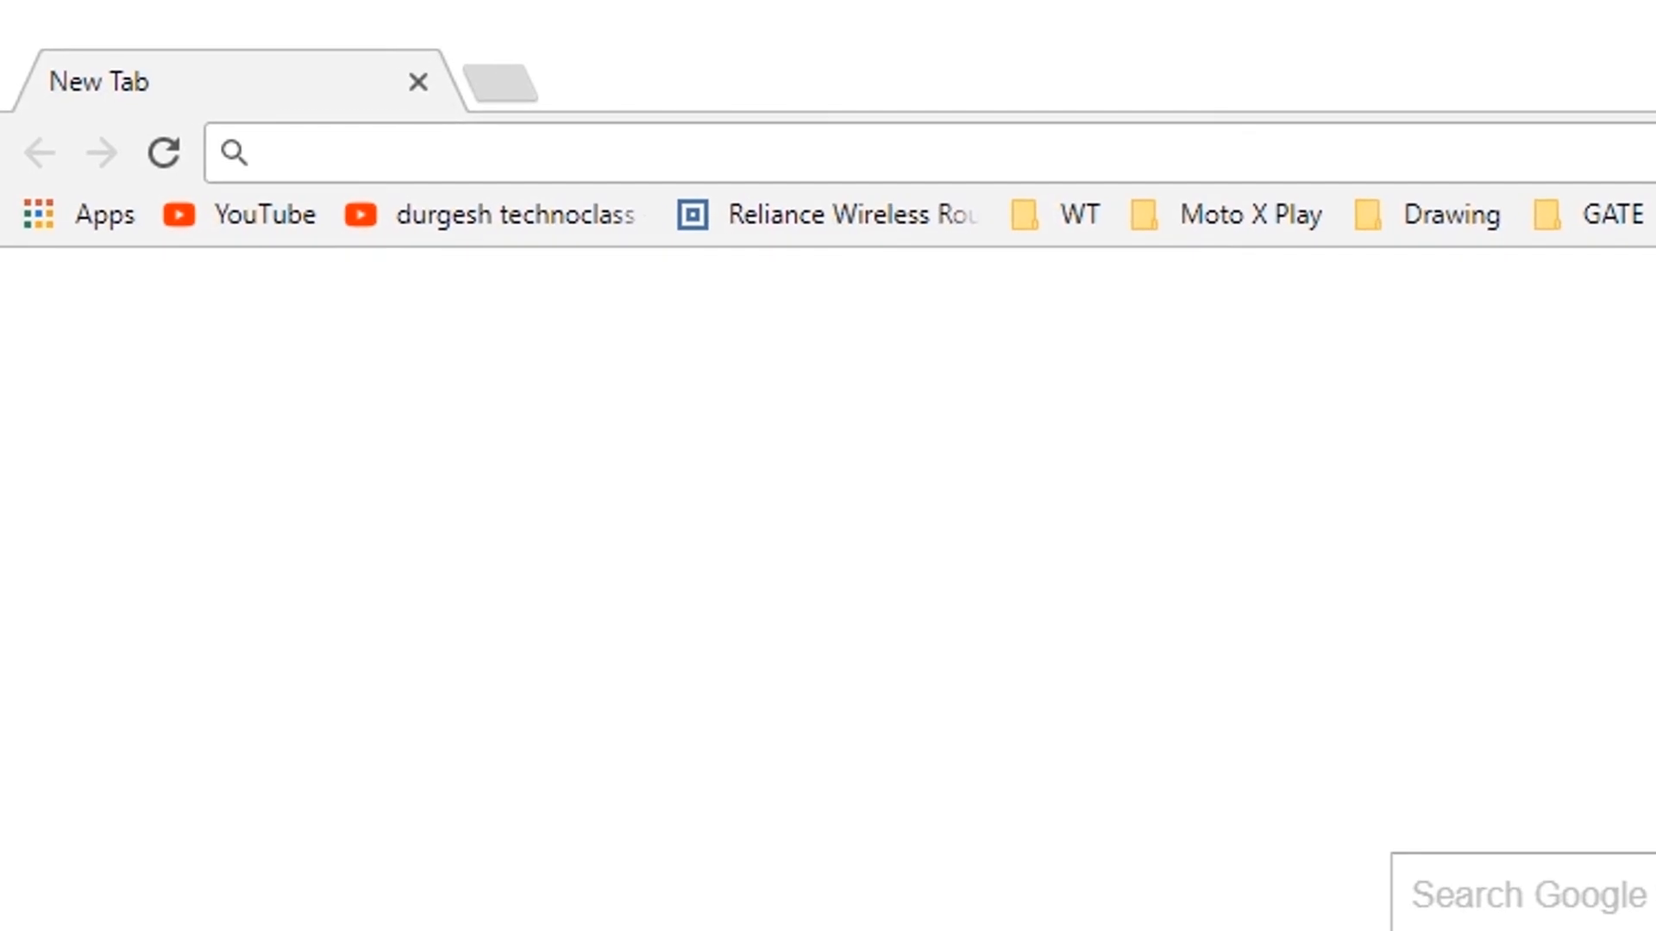
Step: Navigate to the cricapi.com home page advertising the free Cricket API
{"action": "type", "text": "cricapi"}
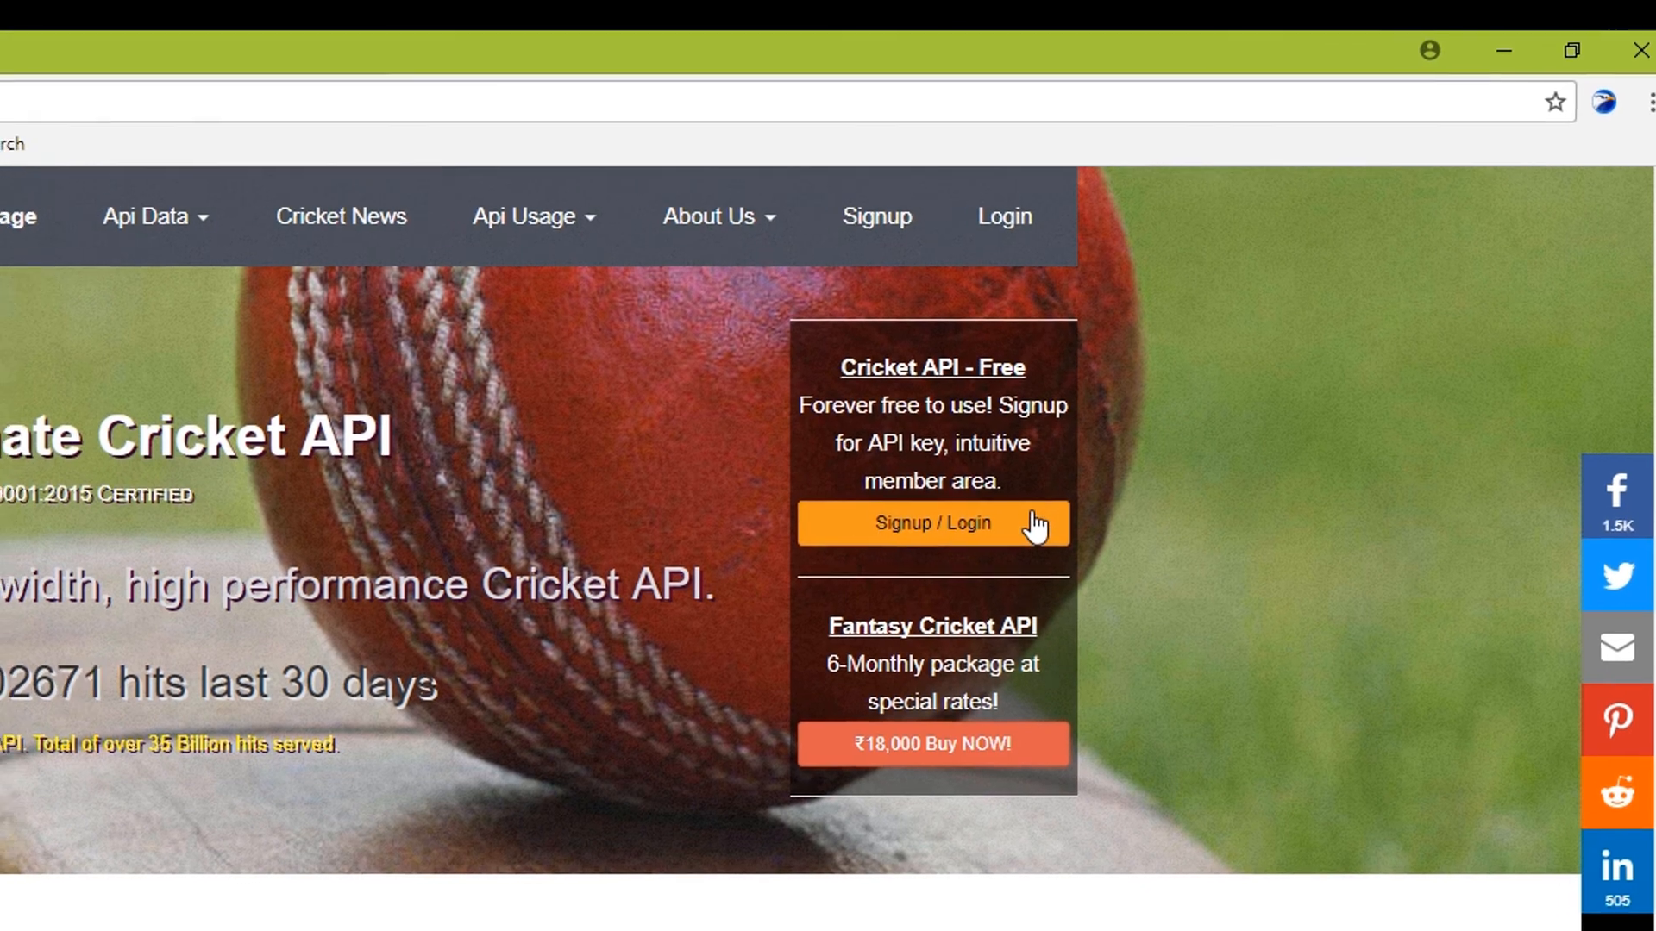
Step: Start a free account signup using the Facebook login option
{"action": "left_click", "coordinate": [929, 524]}
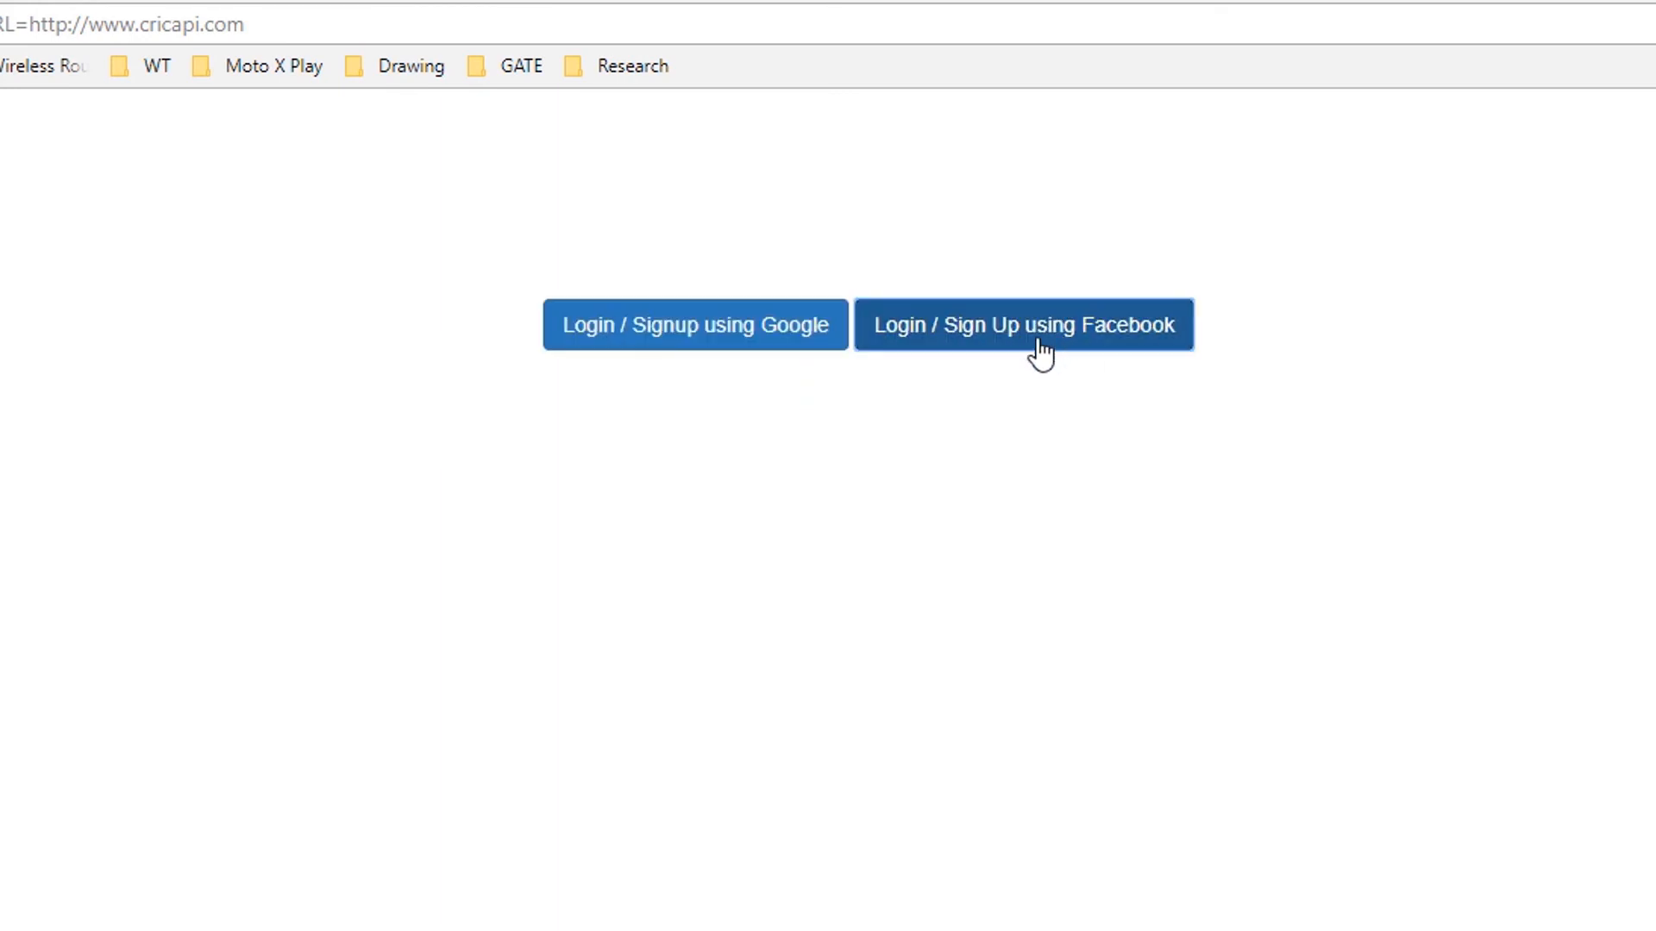
{"action": "left_click", "coordinate": [1021, 324]}
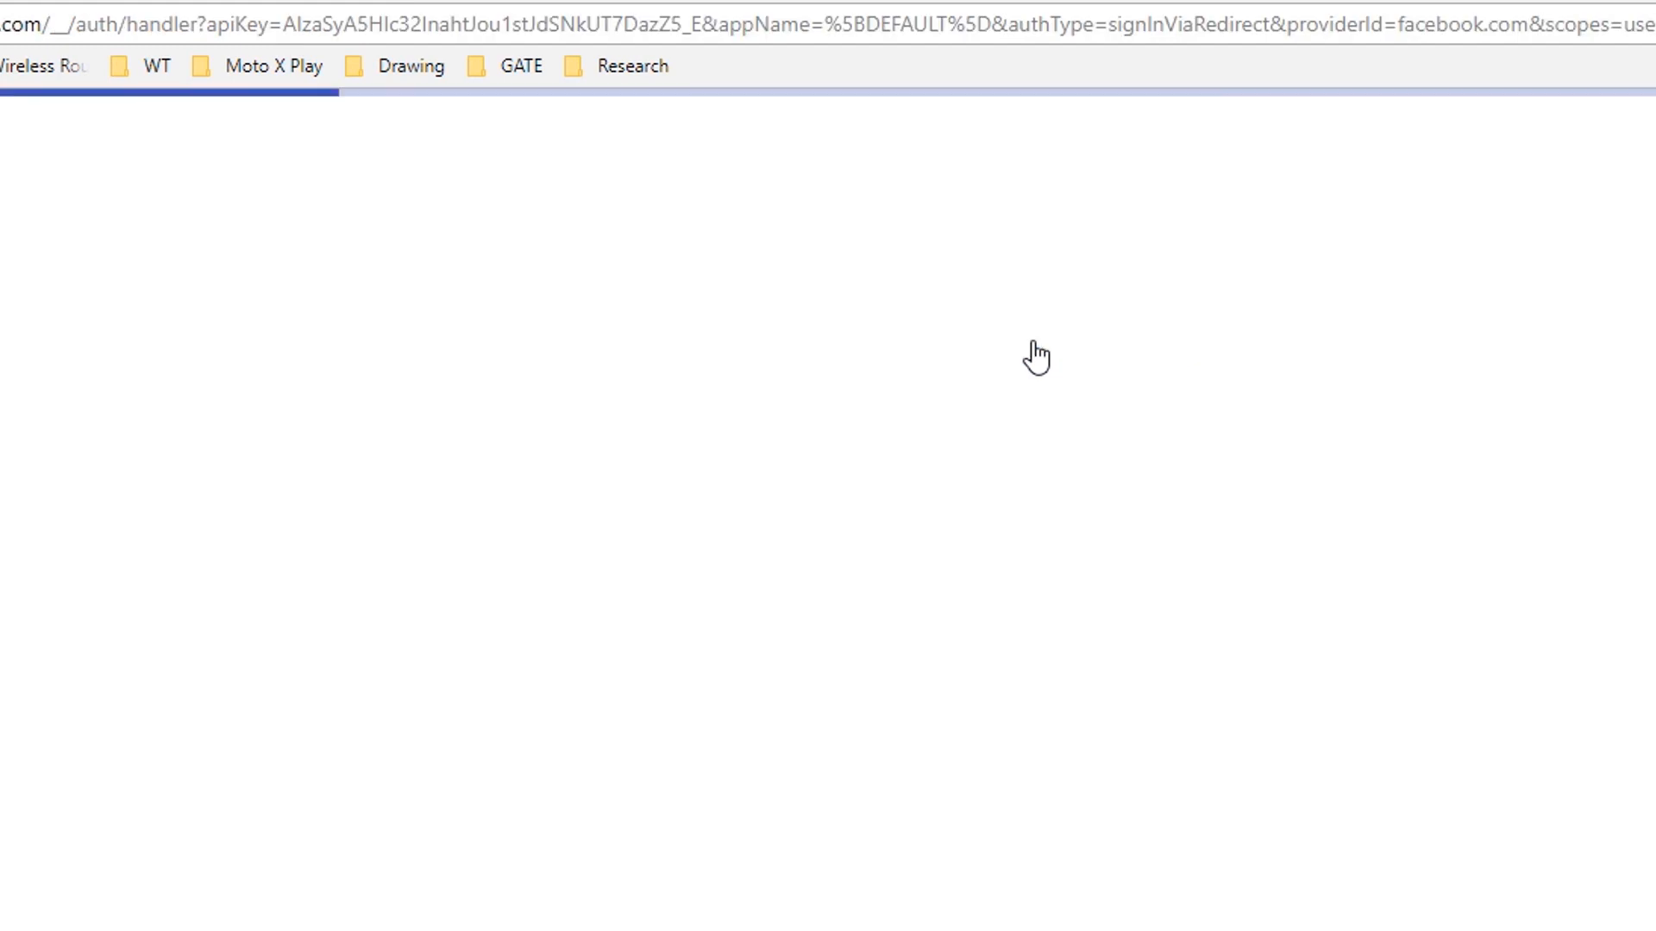